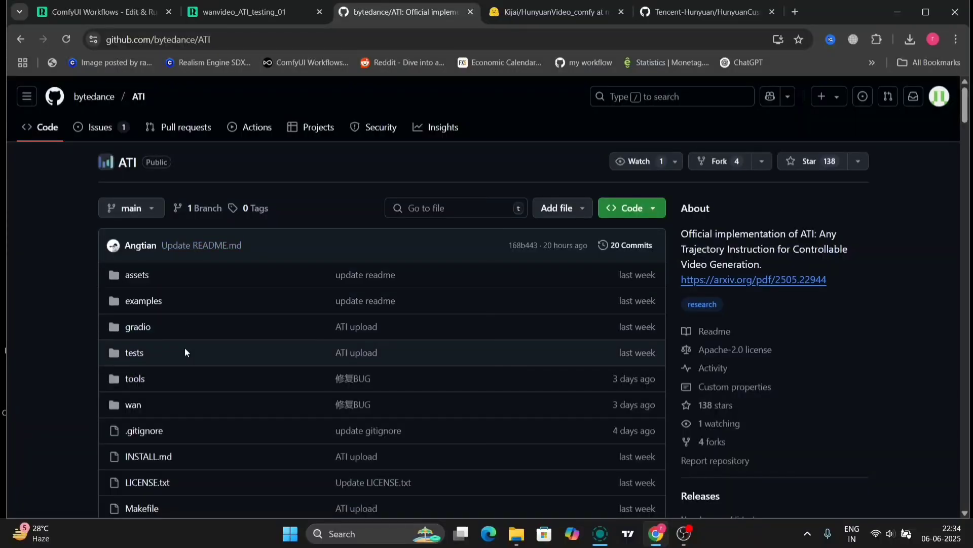
# Step: Follow the ATI readme's Community Works link to ComfyUI-WanVideoWrapper and open its example_workflows folder
pyautogui.scroll(-3)
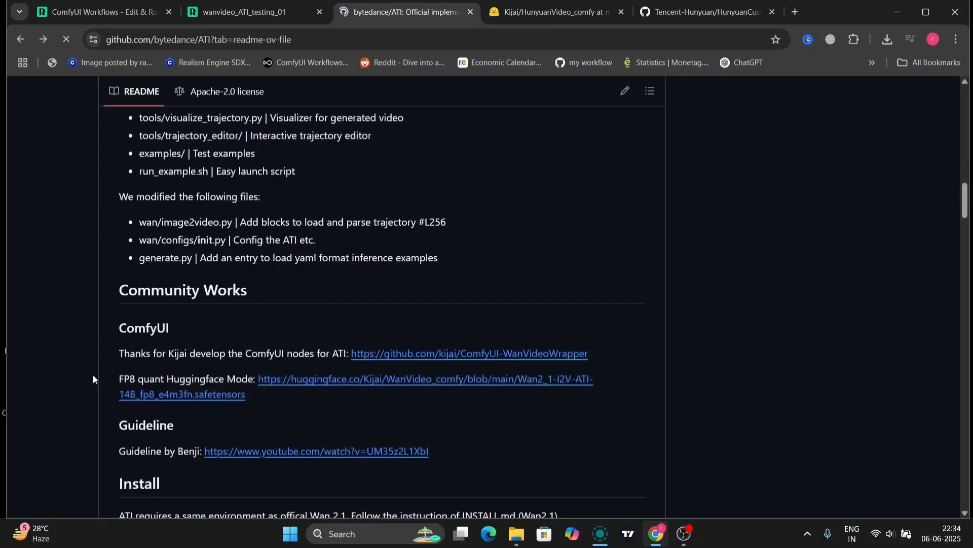
pyautogui.moveTo(435, 353)
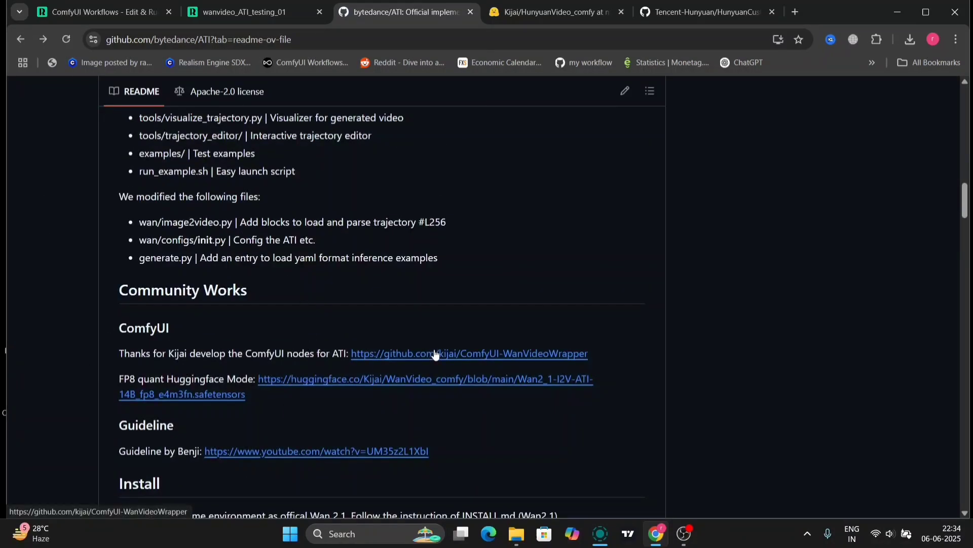
pyautogui.click(468, 352)
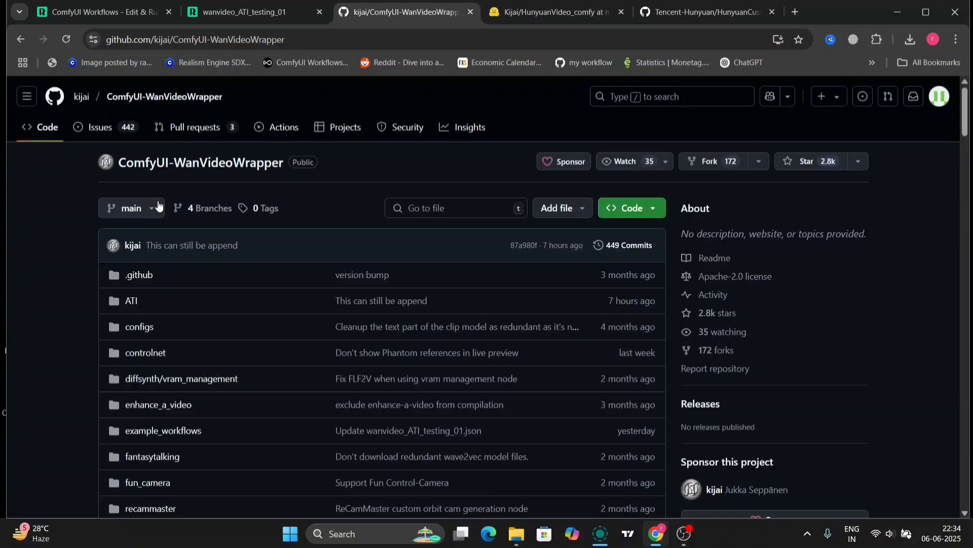
pyautogui.scroll(-3)
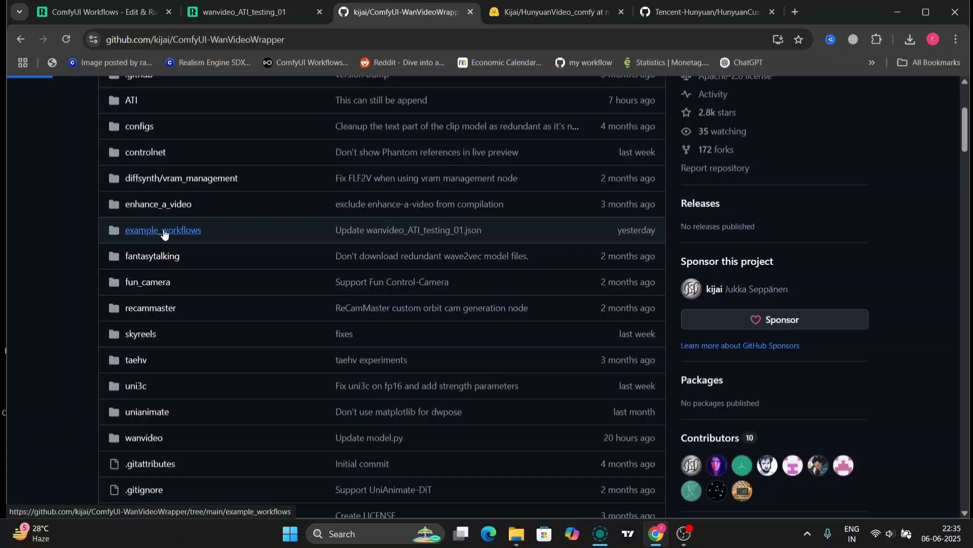
pyautogui.click(163, 230)
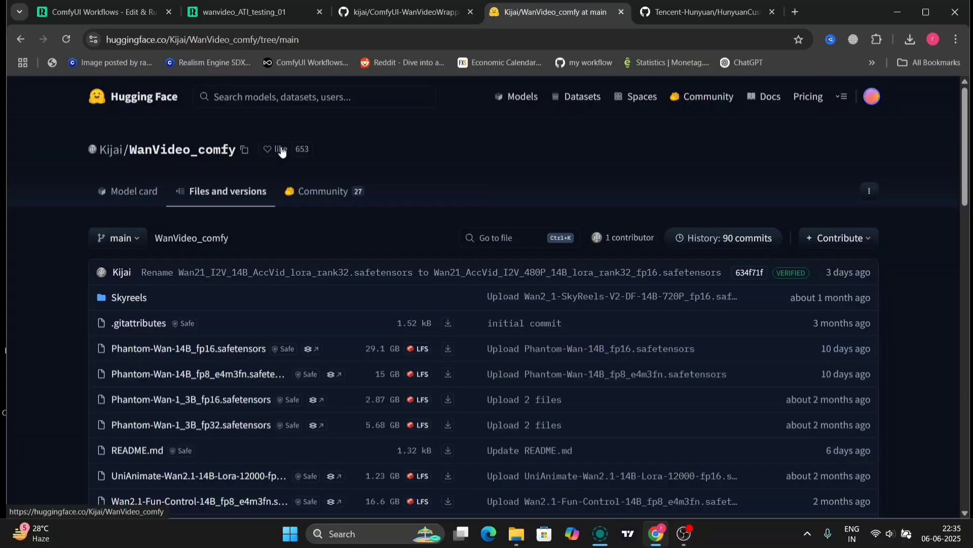
# Step: Scroll the WanVideo_comfy file list down to the Wan2_1-I2V-ATI-14B fp16 and fp8 safetensors
pyautogui.scroll(-3)
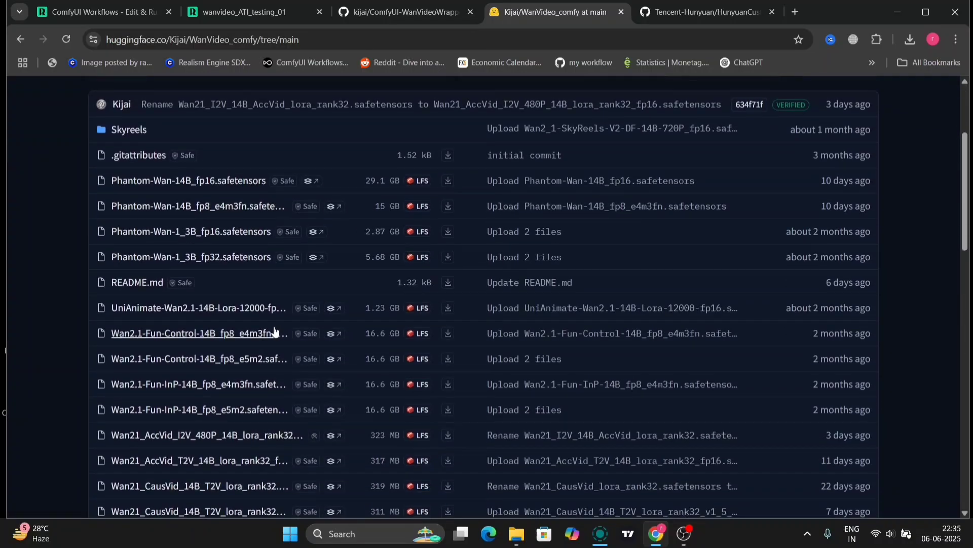
pyautogui.scroll(-3)
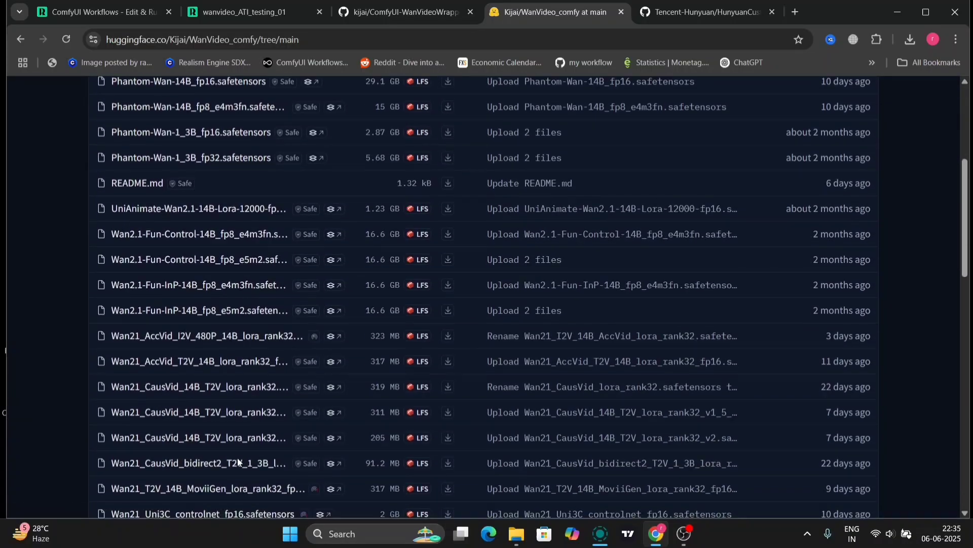
pyautogui.scroll(-3)
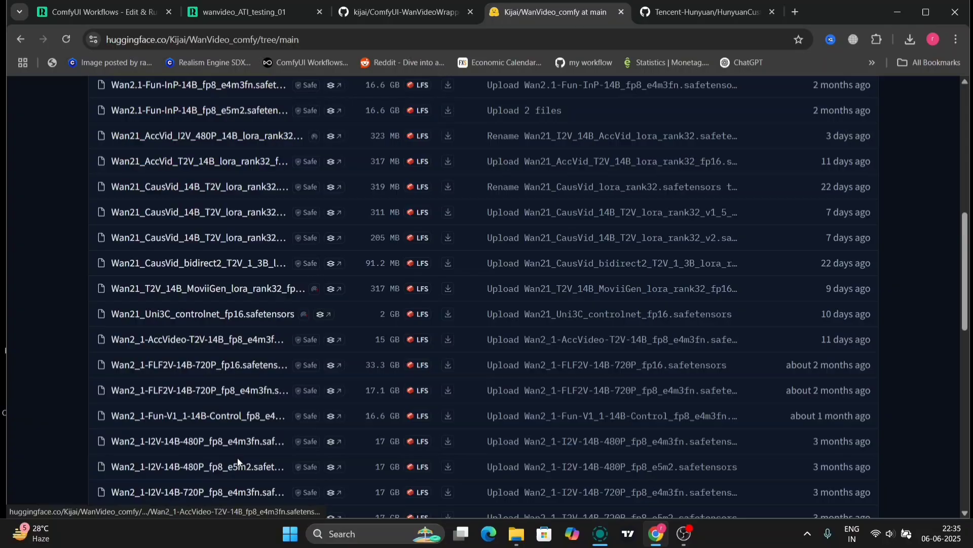
pyautogui.scroll(-3)
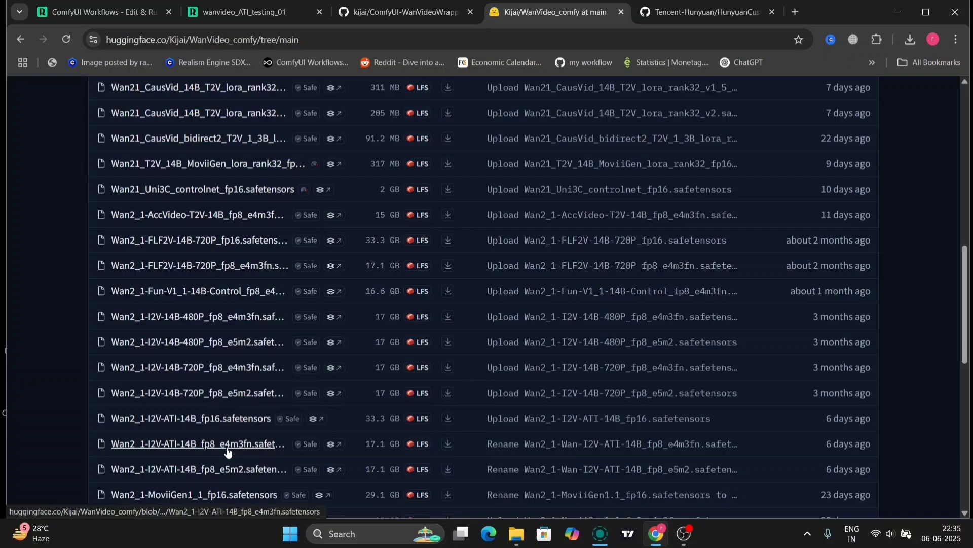
pyautogui.moveTo(447, 443)
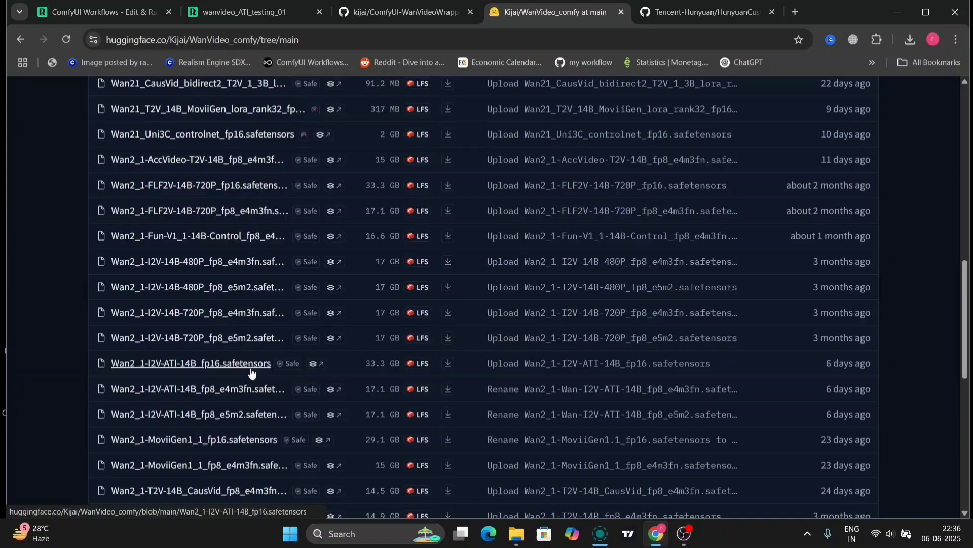
pyautogui.moveTo(447, 440)
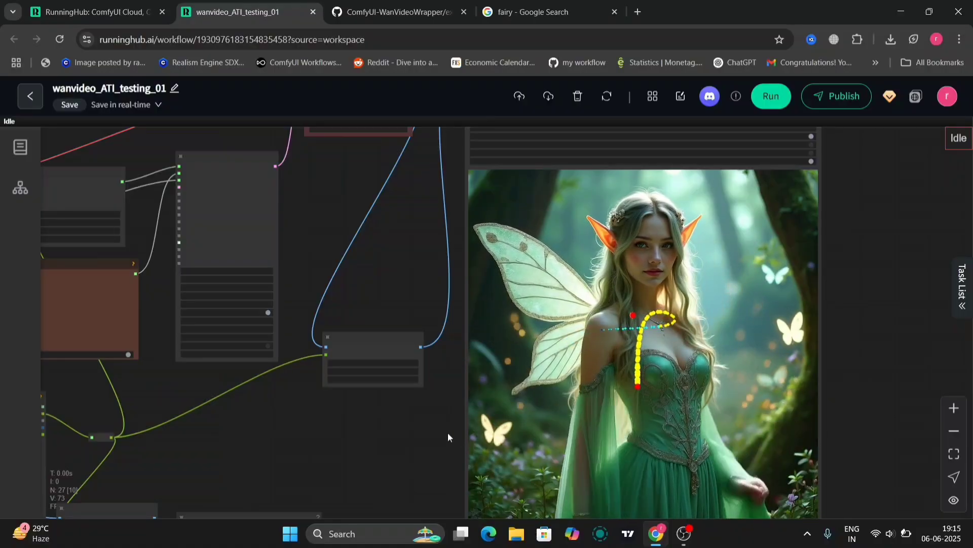
# Step: Pan the canvas to the Spline Editor node showing the fairy image and path
pyautogui.moveTo(447, 437); pyautogui.dragTo(540, 403)
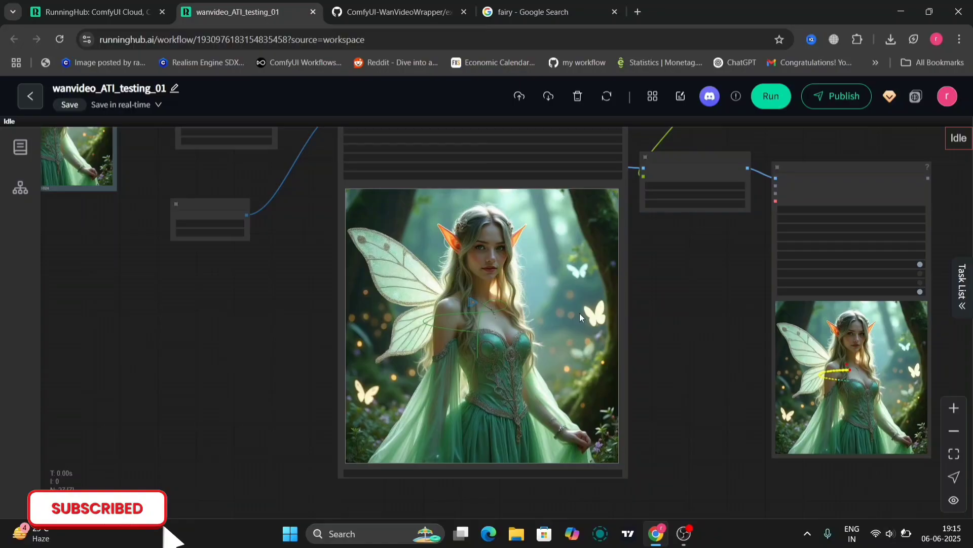
# Step: Drag the Spline Editor control points so the trajectory curves down across the fairy's dress
pyautogui.rightClick(581, 316)
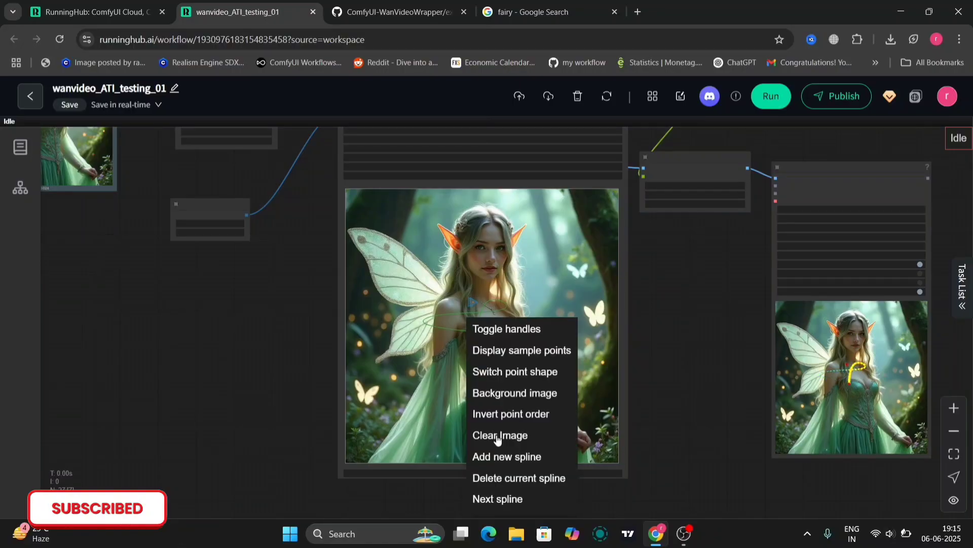
pyautogui.moveTo(519, 478)
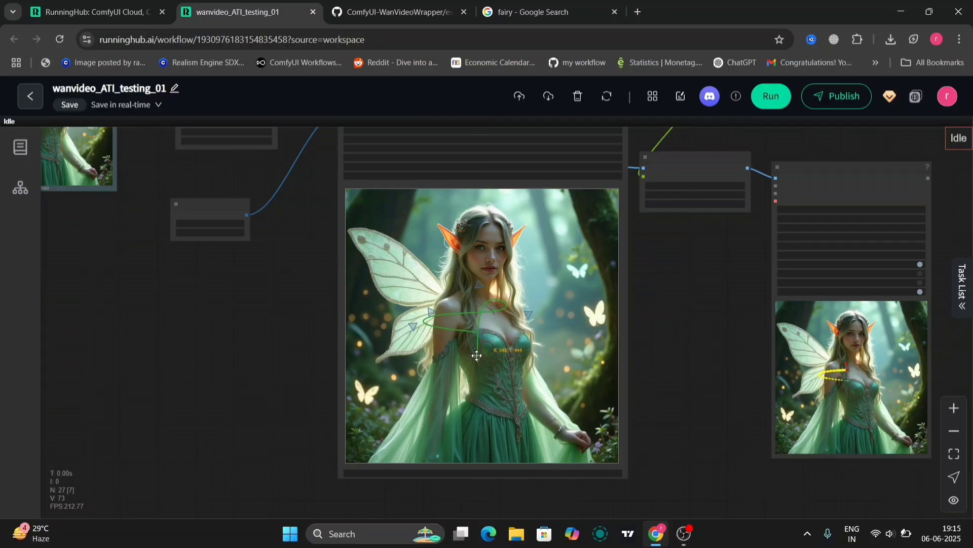
pyautogui.moveTo(477, 355); pyautogui.dragTo(503, 252)
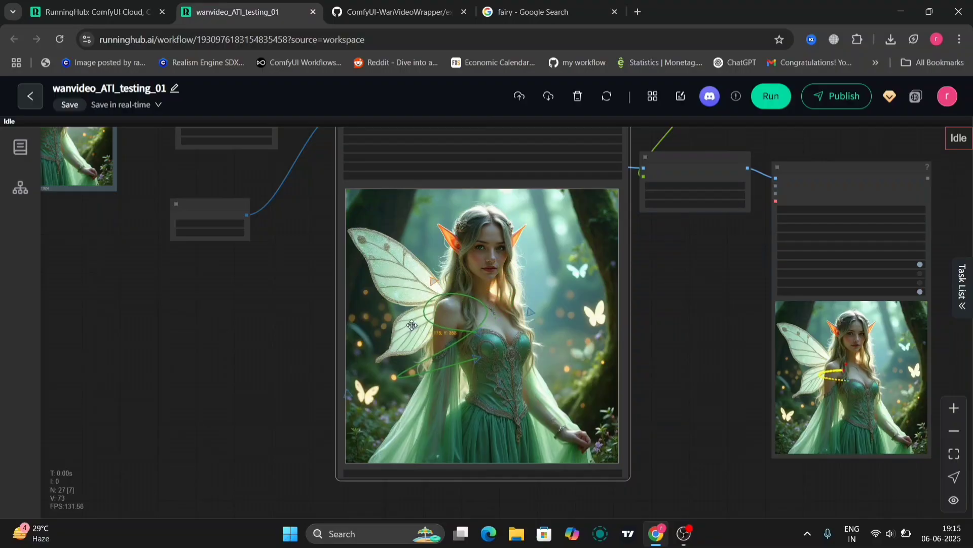
pyautogui.click(770, 96)
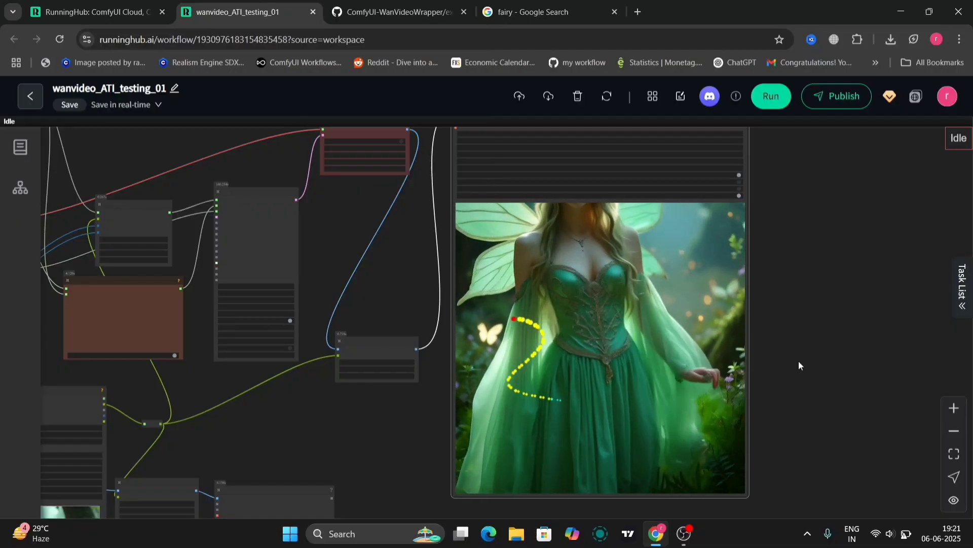
# Step: Save the generated fairy video from the Video Combine node's context menu
pyautogui.rightClick(599, 348)
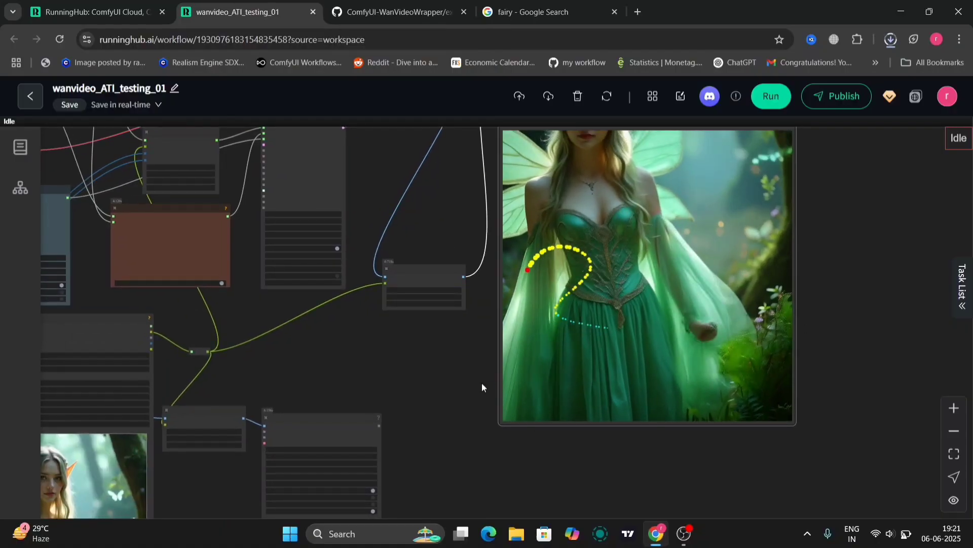
pyautogui.moveTo(473, 399)
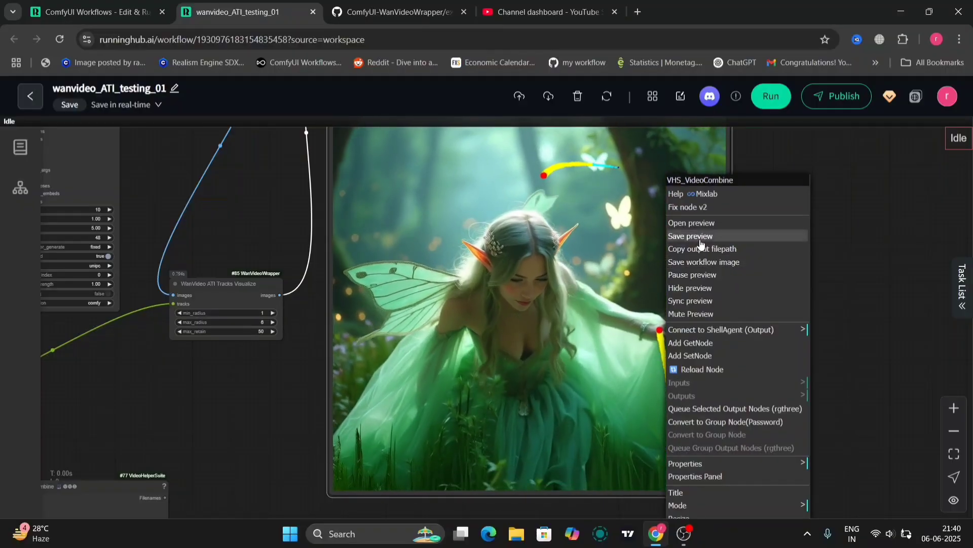
pyautogui.click(689, 235)
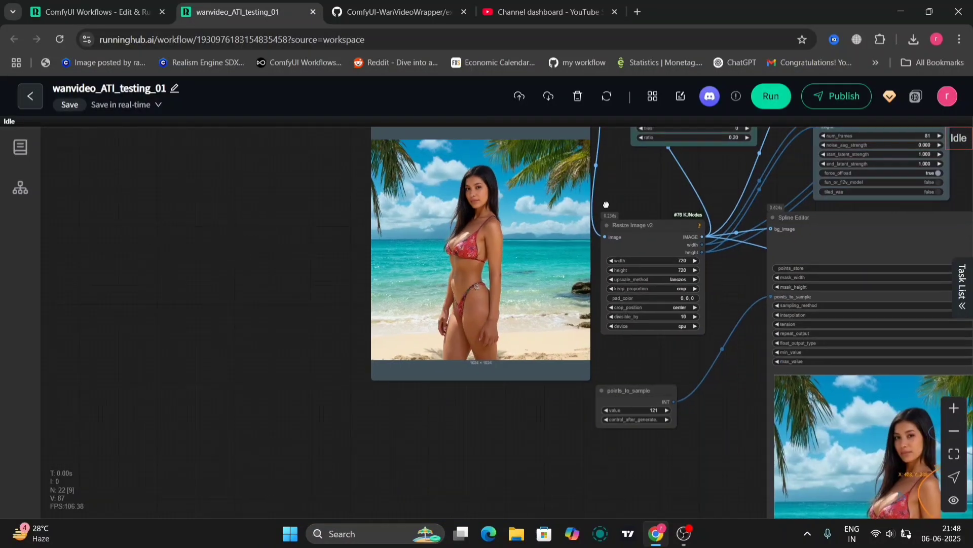
pyautogui.moveTo(606, 204); pyautogui.dragTo(731, 289)
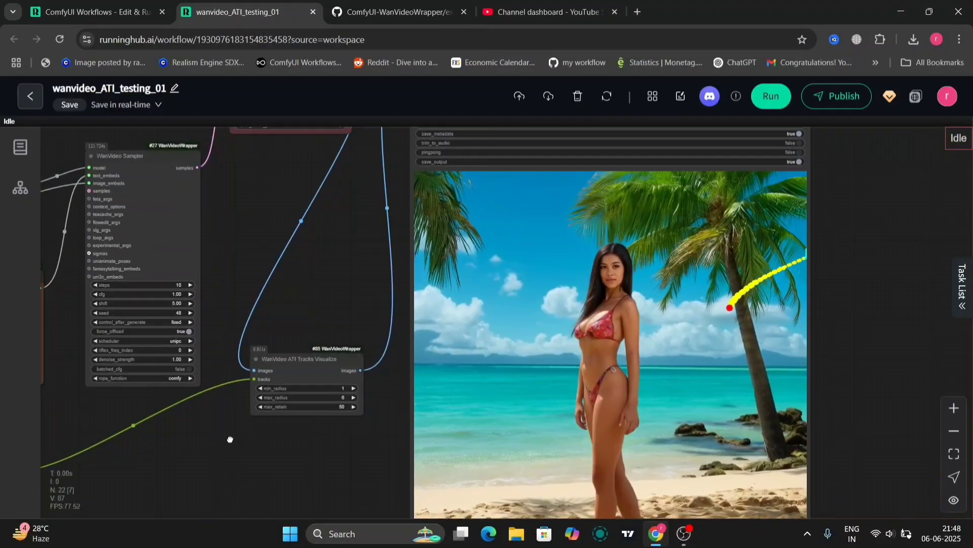
pyautogui.moveTo(230, 439); pyautogui.dragTo(222, 398)
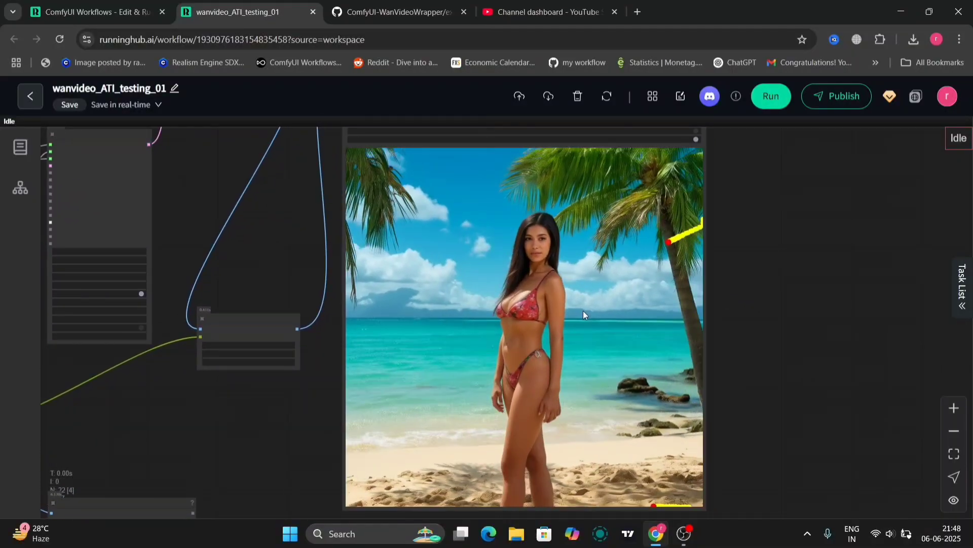
pyautogui.rightClick(584, 315)
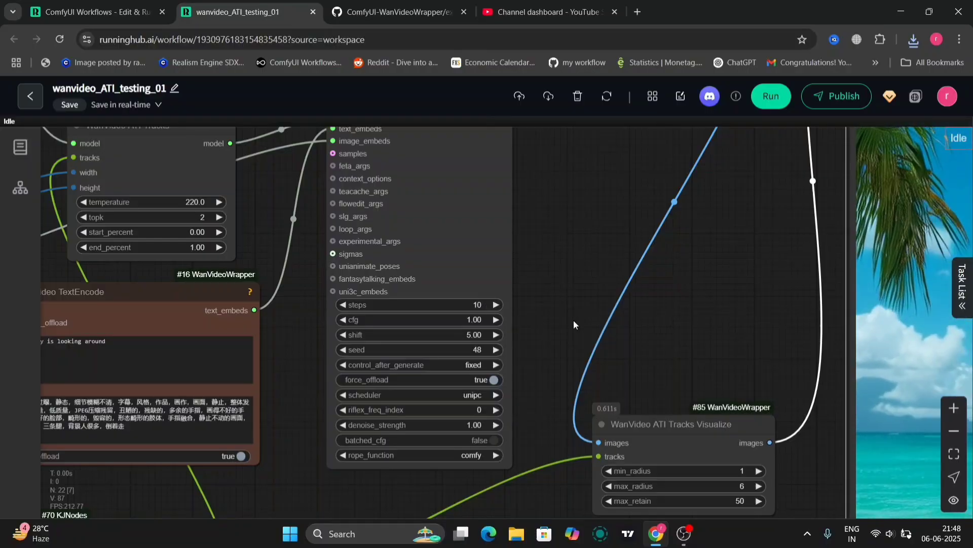
pyautogui.moveTo(571, 323); pyautogui.dragTo(630, 345)
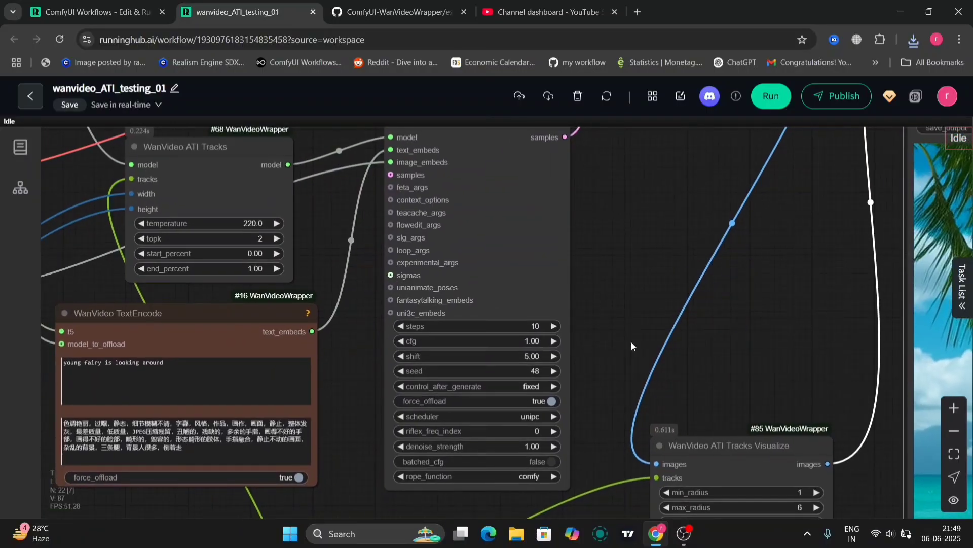
pyautogui.moveTo(624, 358)
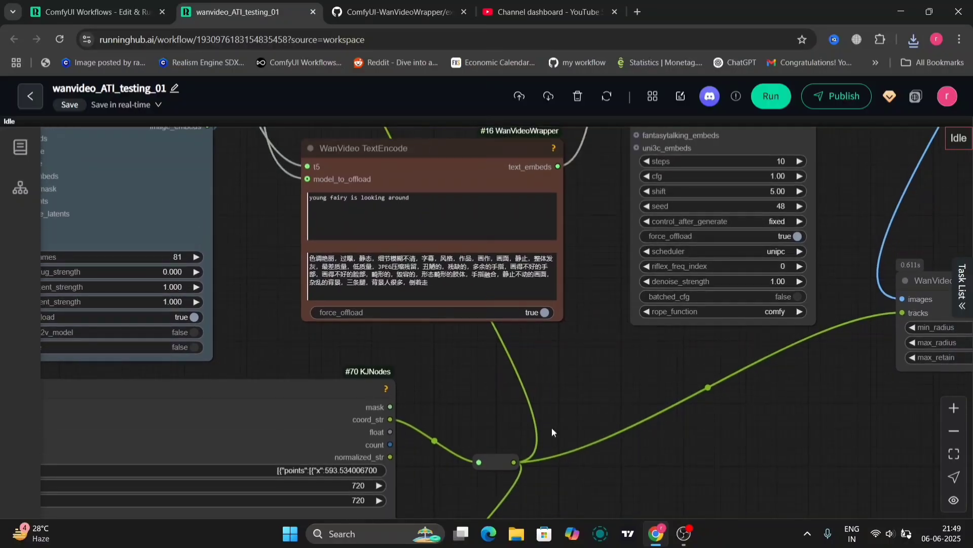
pyautogui.click(348, 199)
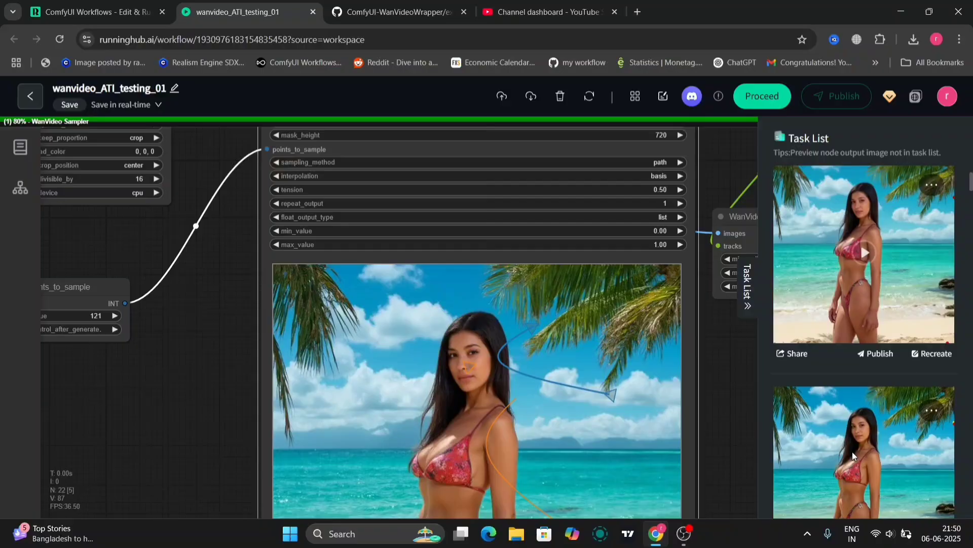
# Step: Preview an earlier generated beach video from the Task List while sampling runs
pyautogui.click(761, 96)
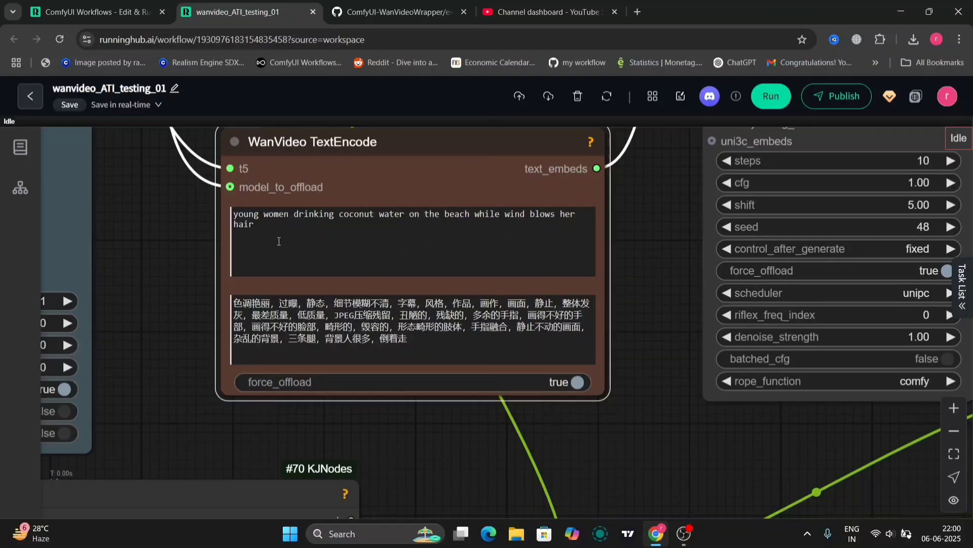
# Step: Zoom out and pan to the ATI Tracks Visualize preview of the coconut beach photo
pyautogui.scroll(-3)
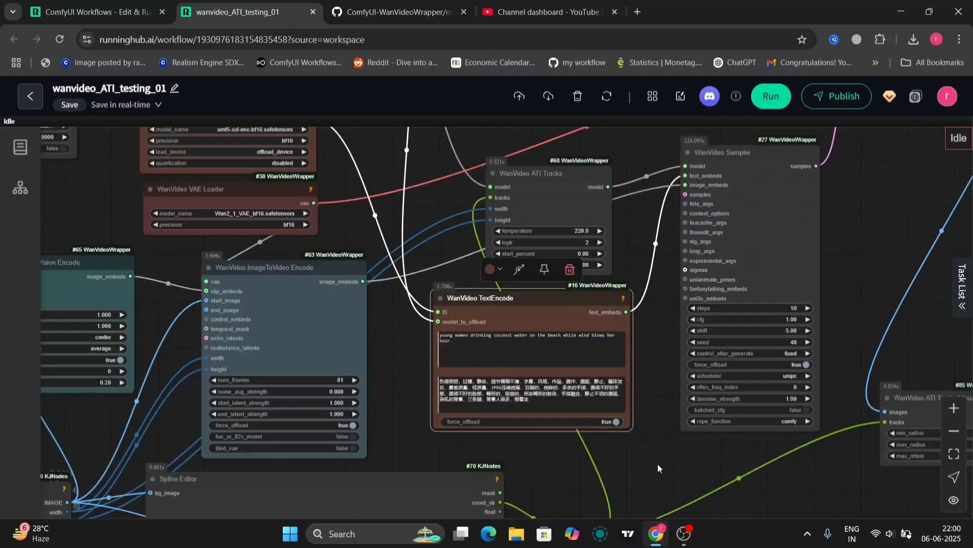
pyautogui.moveTo(658, 467); pyautogui.dragTo(588, 312)
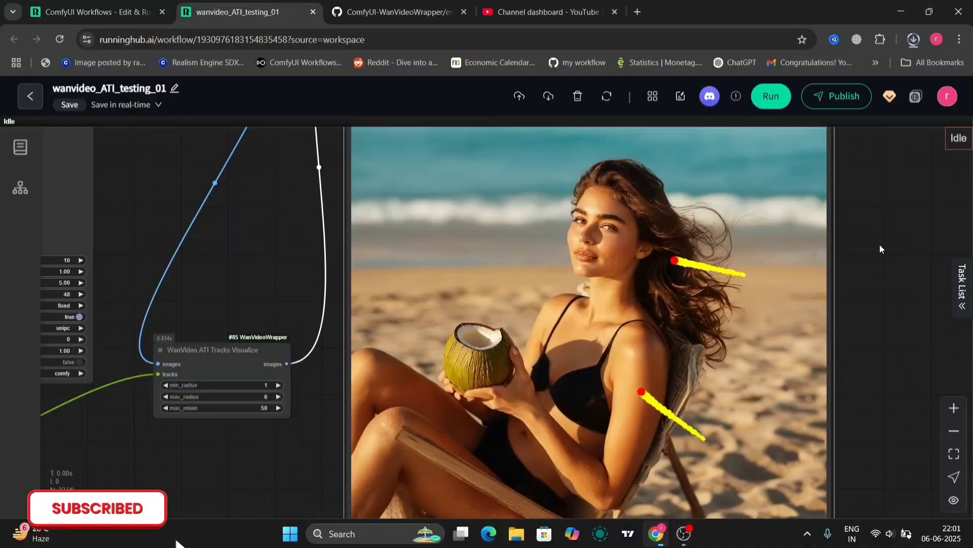
pyautogui.click(913, 39)
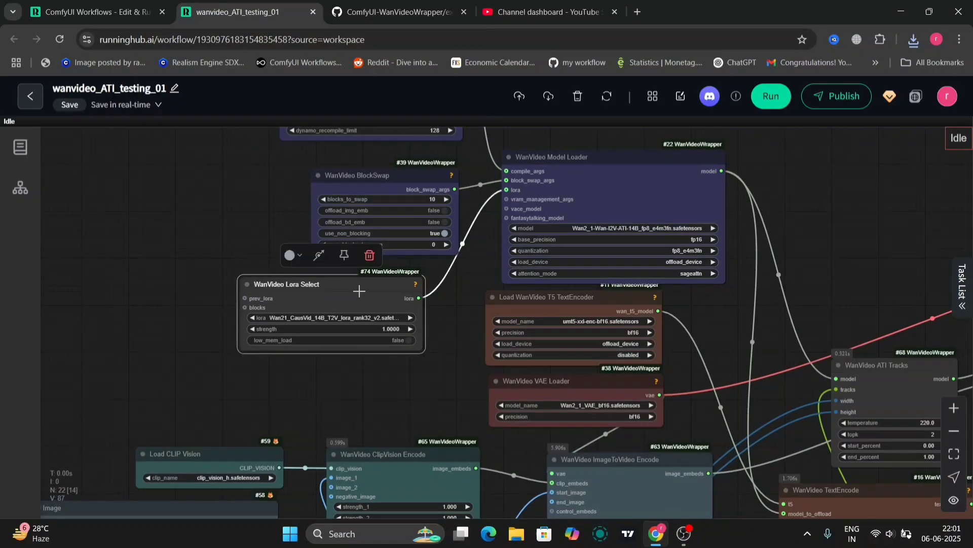
# Step: Bypass the WanVideo Lora Select node and pan to the sampler showing 10 steps, cfg 1.00
pyautogui.rightClick(359, 290)
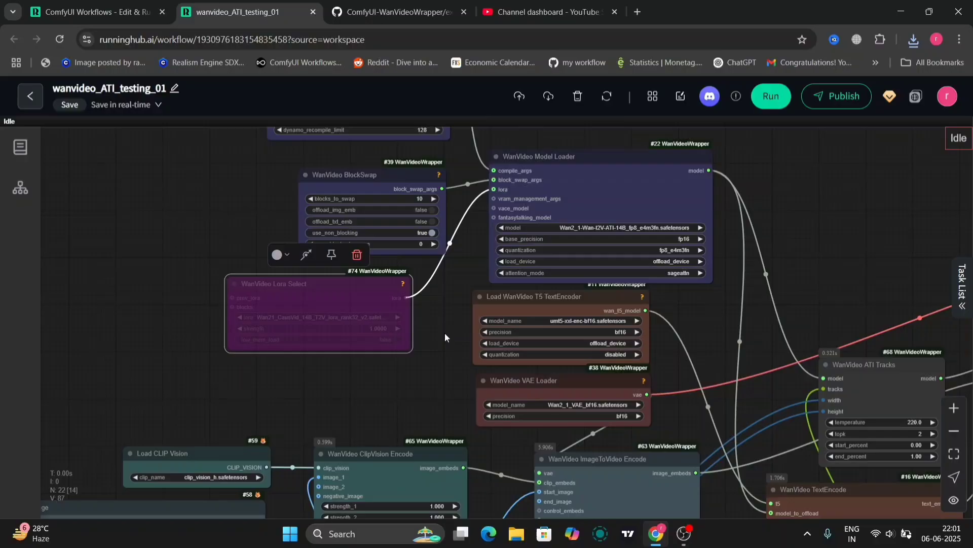
pyautogui.moveTo(444, 337); pyautogui.dragTo(406, 423)
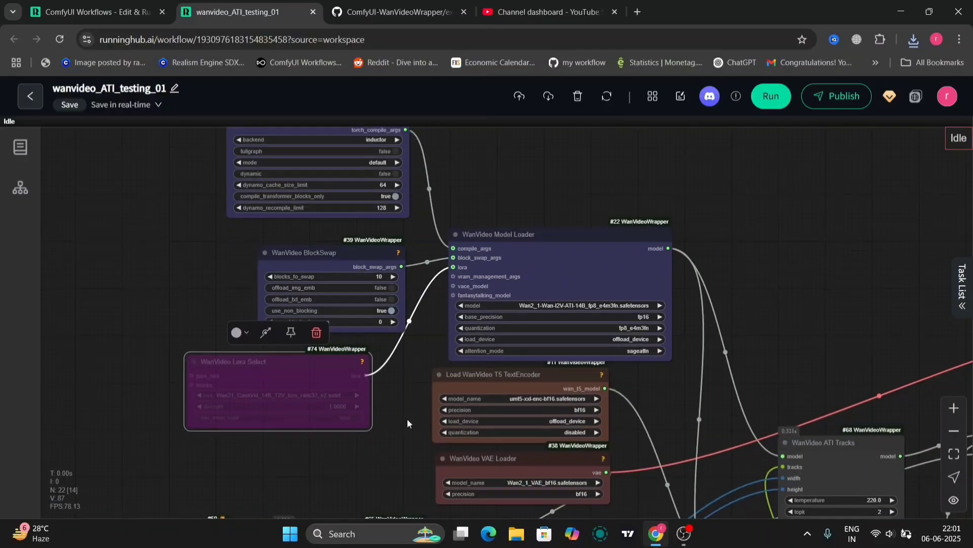
pyautogui.moveTo(407, 422); pyautogui.dragTo(603, 135)
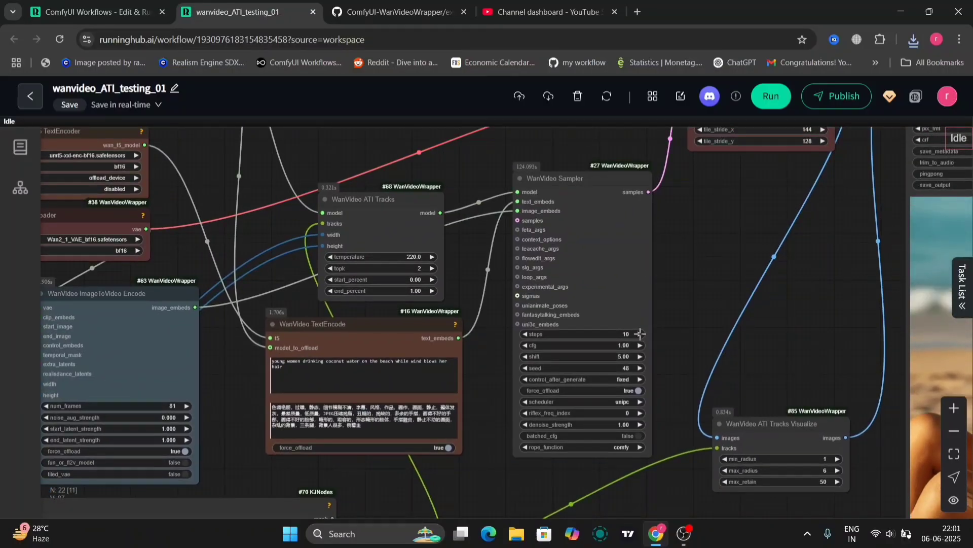
# Step: Set WanVideo Sampler steps to 25 and run the workflow without the LoRA
pyautogui.click(640, 334)
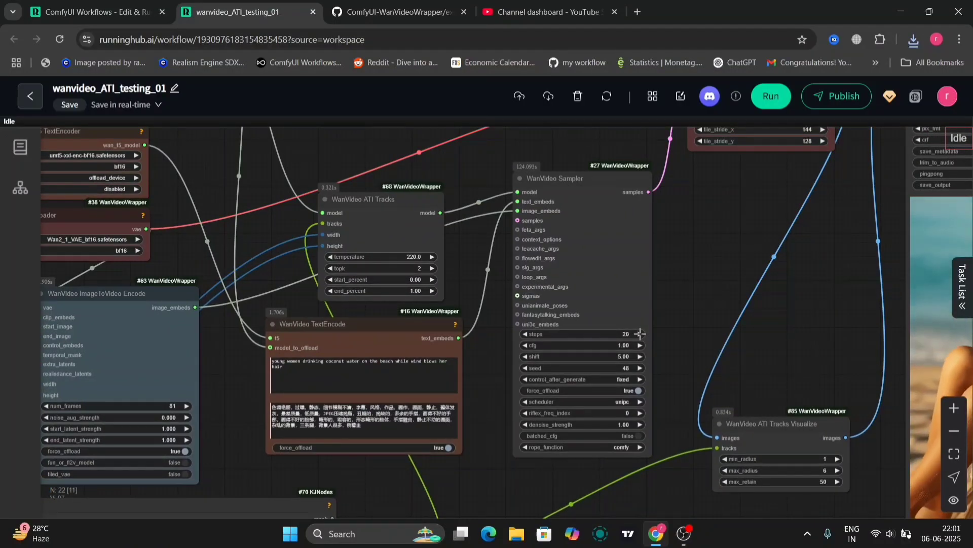
pyautogui.click(641, 334)
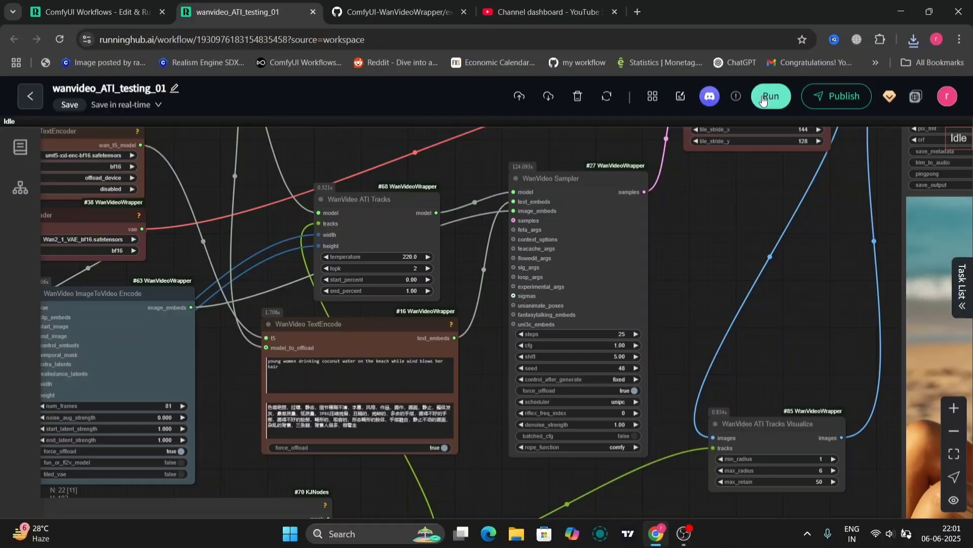
pyautogui.click(769, 96)
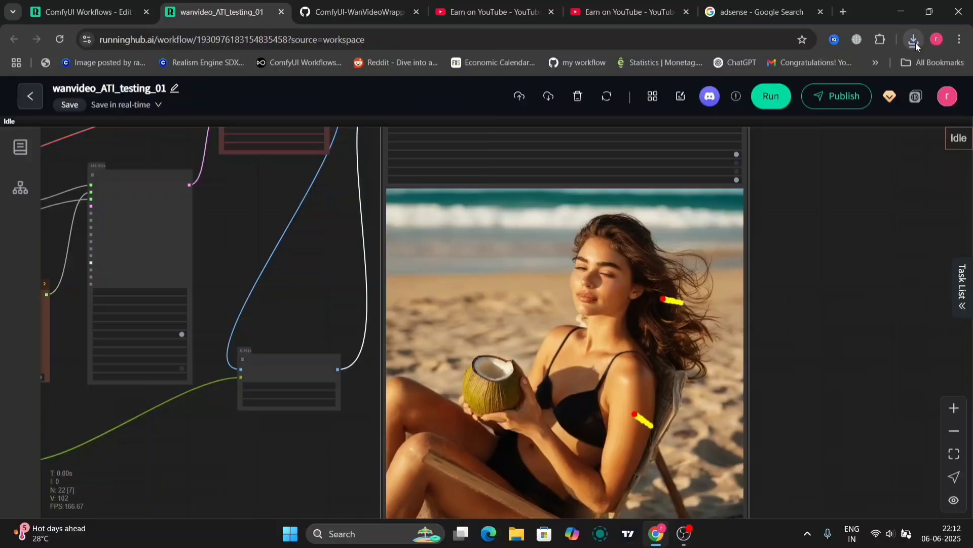
# Step: Check browser downloads and play the coconut beach clip with its motion tracks overlaid
pyautogui.click(913, 39)
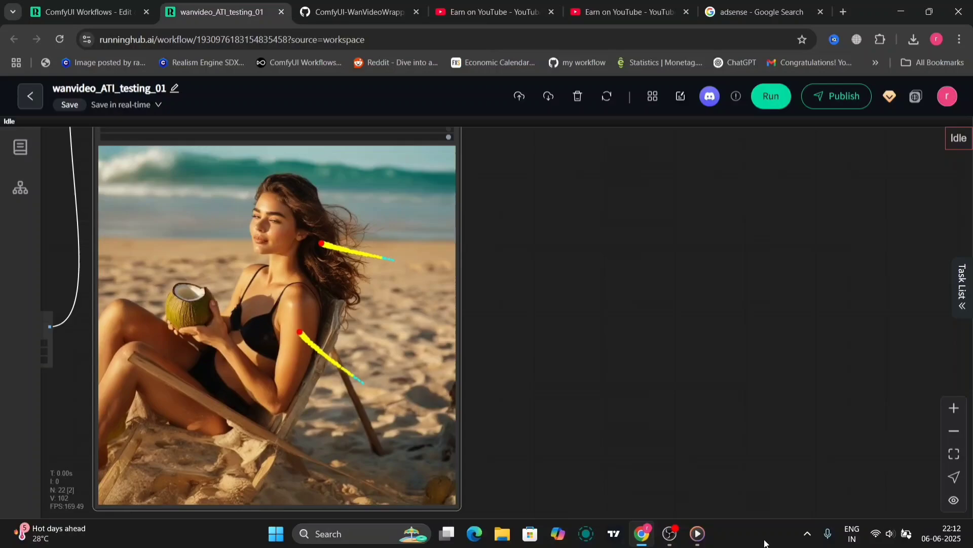
pyautogui.click(696, 533)
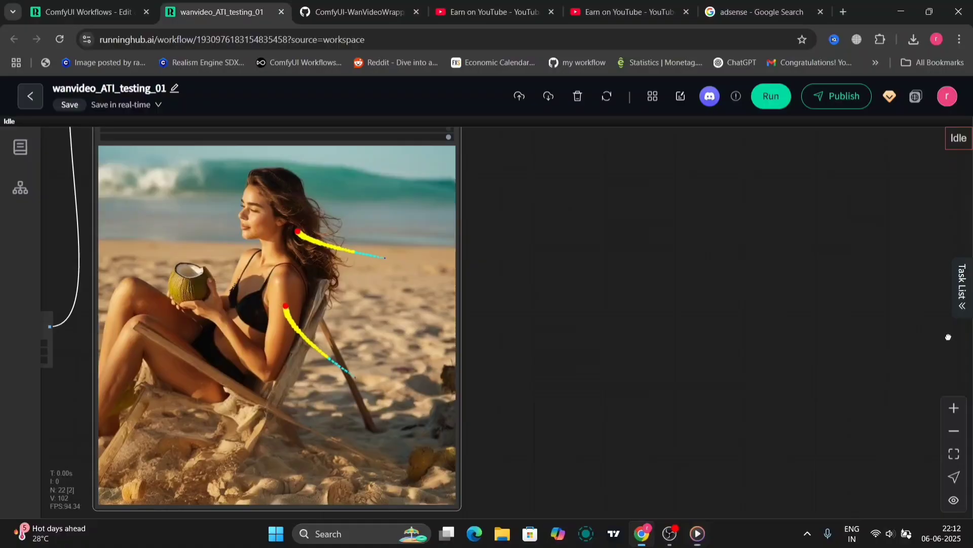
pyautogui.click(696, 533)
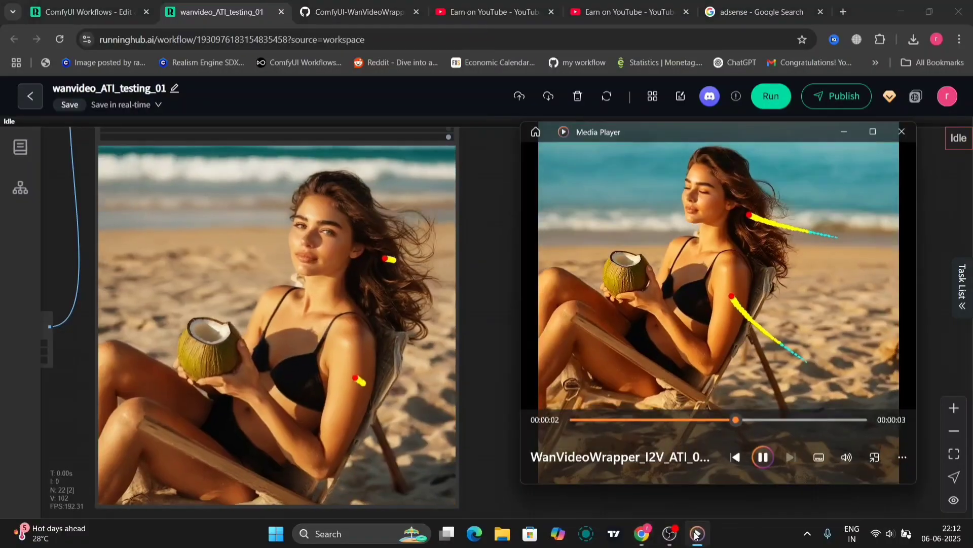
pyautogui.click(763, 457)
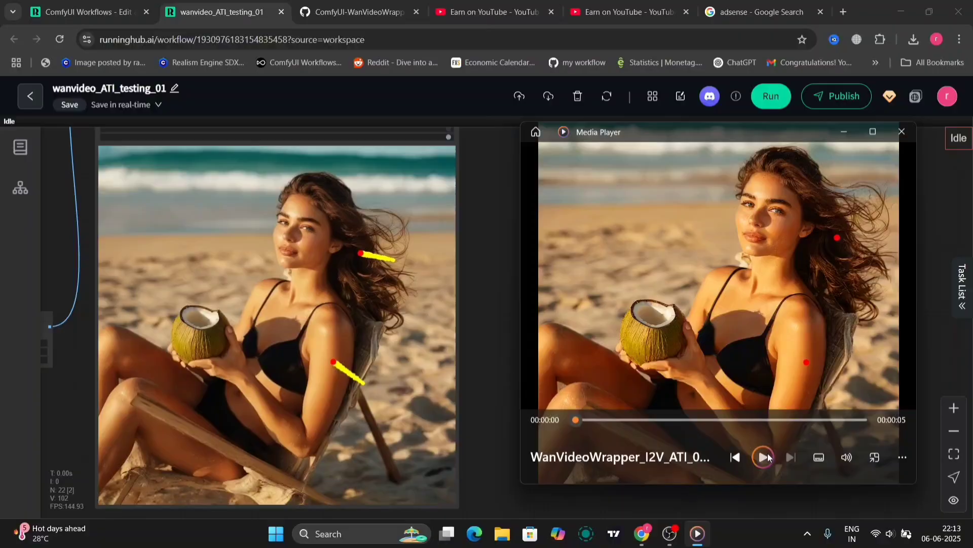
pyautogui.click(763, 457)
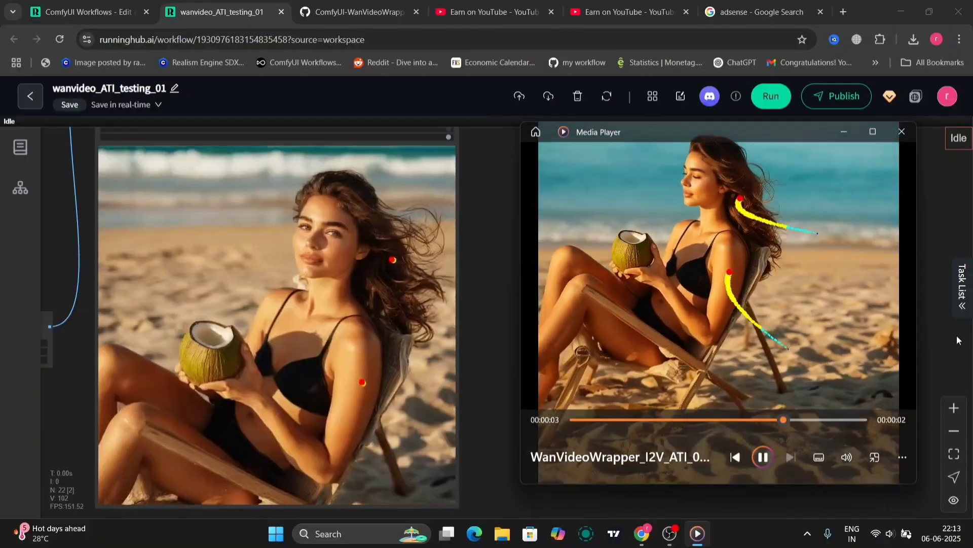
pyautogui.click(763, 457)
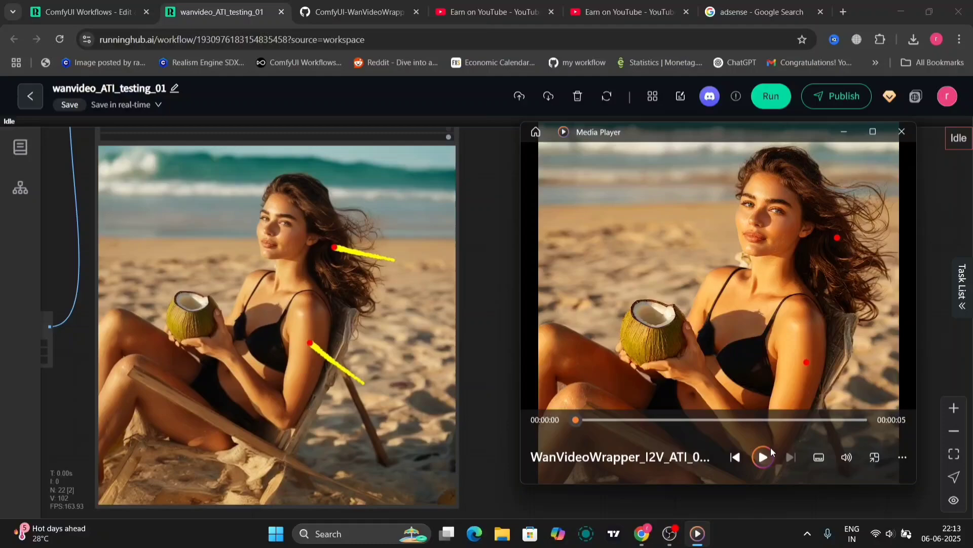
pyautogui.click(763, 457)
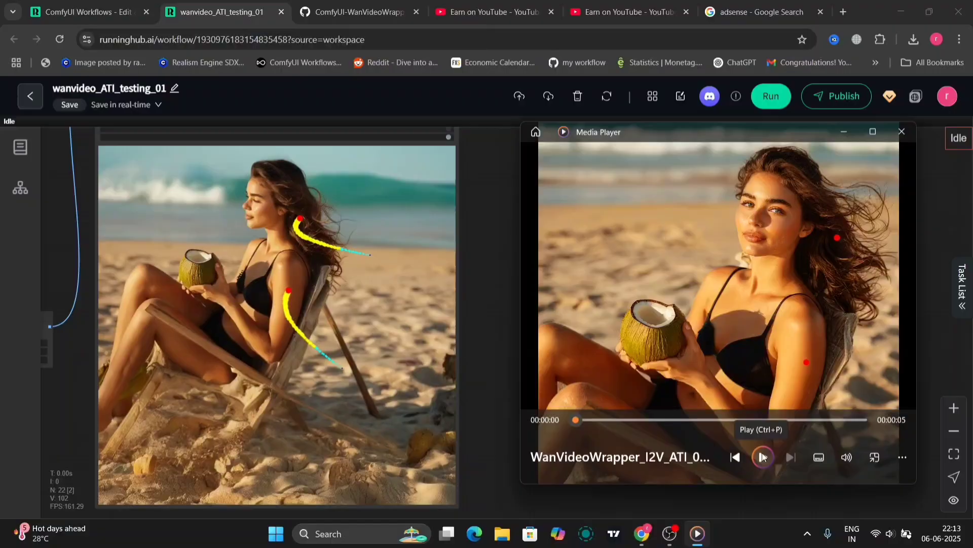
pyautogui.click(762, 456)
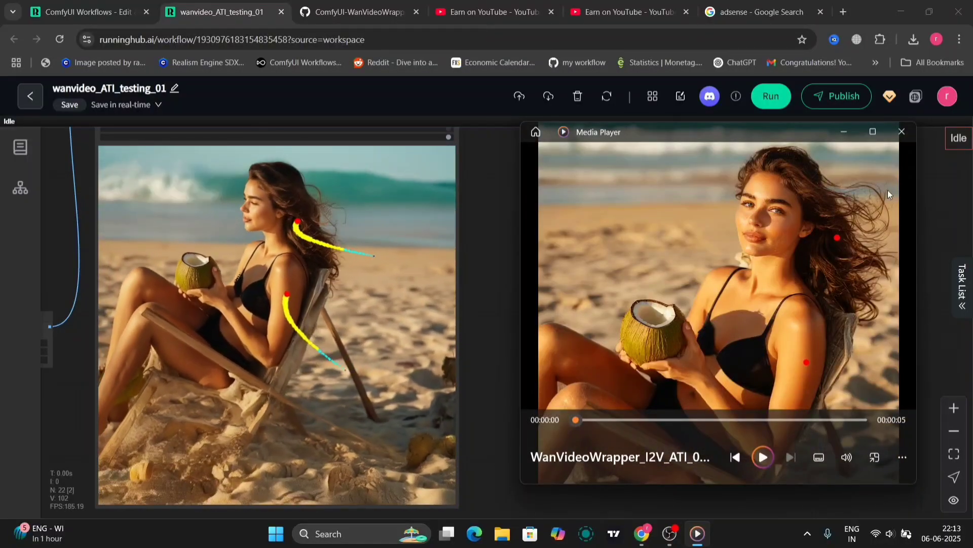
pyautogui.click(901, 132)
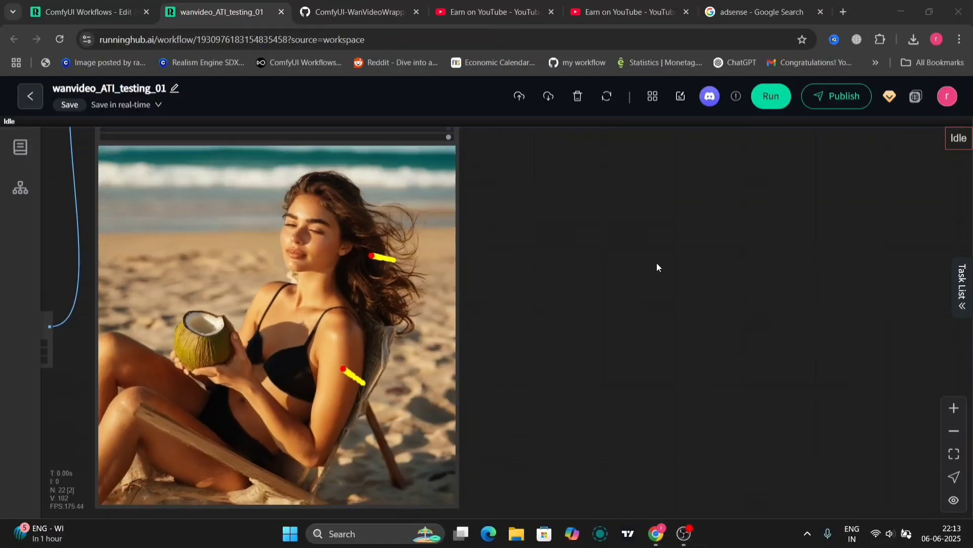